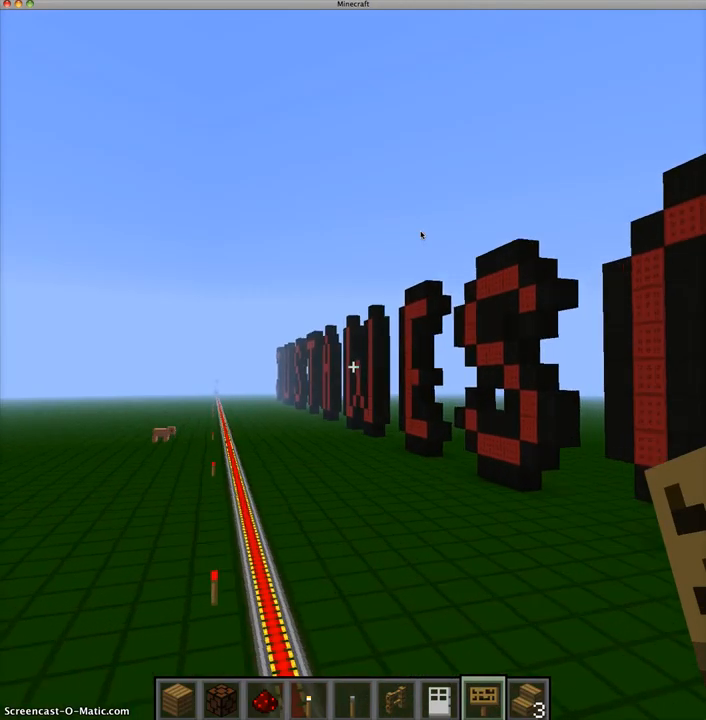
- Open the creative inventory beside the rail track and letter sculptures
{"action": "key", "text": "e"}
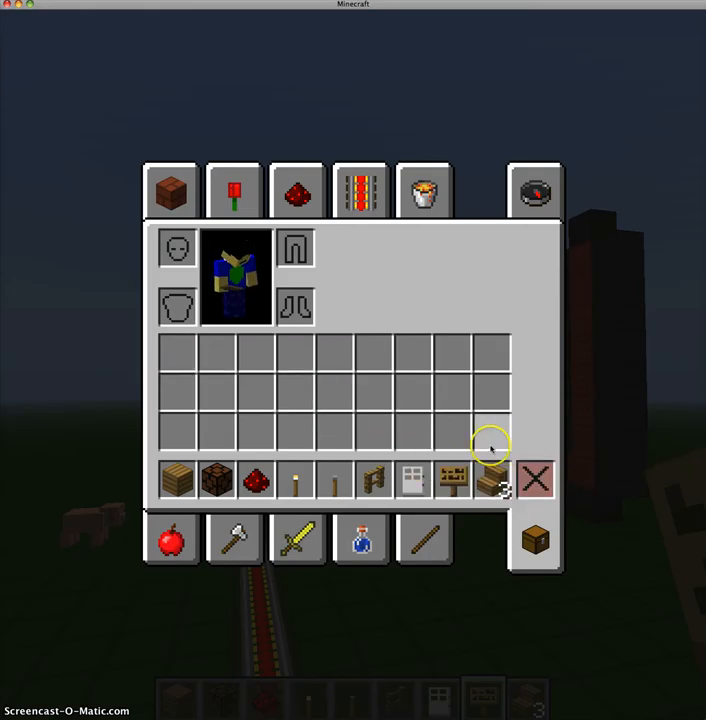
{"action": "mouse_move", "coordinate": [236, 191]}
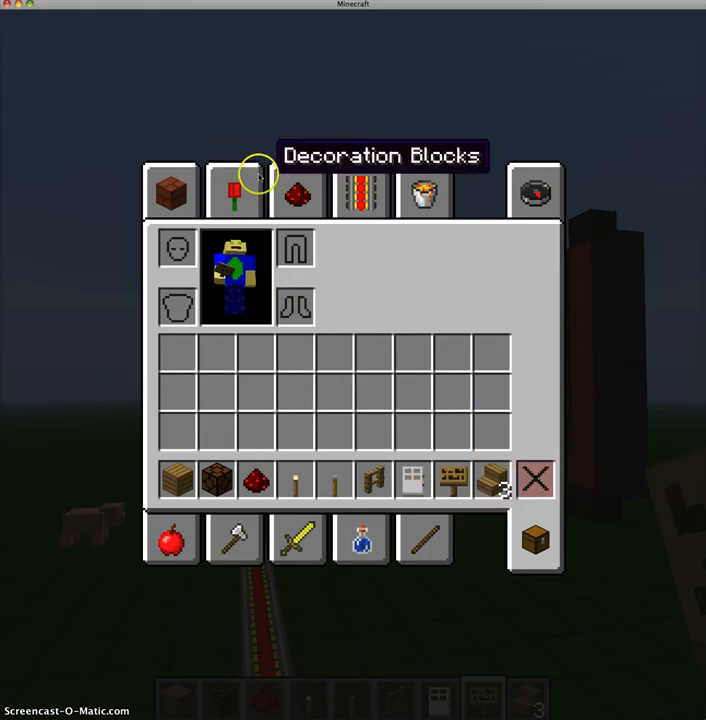
- Clear all hotbar and inventory items, then show the Transportation tab's rails and minecarts
{"action": "left_click", "coordinate": [297, 193]}
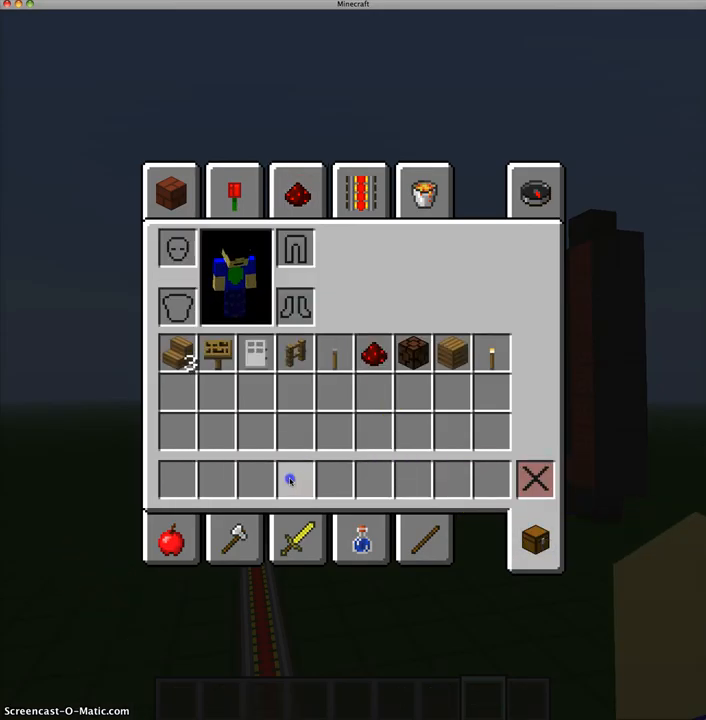
{"action": "left_click", "coordinate": [170, 190]}
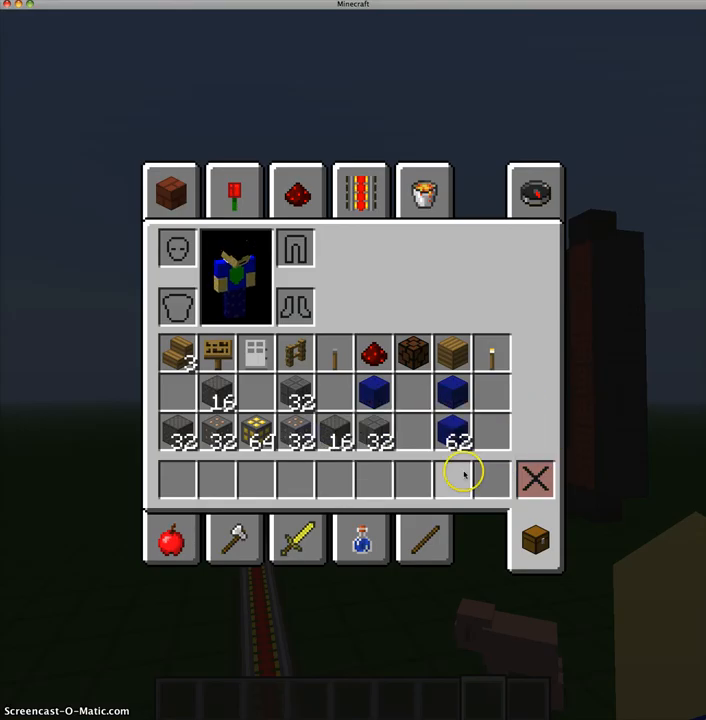
{"action": "mouse_move", "coordinate": [535, 479]}
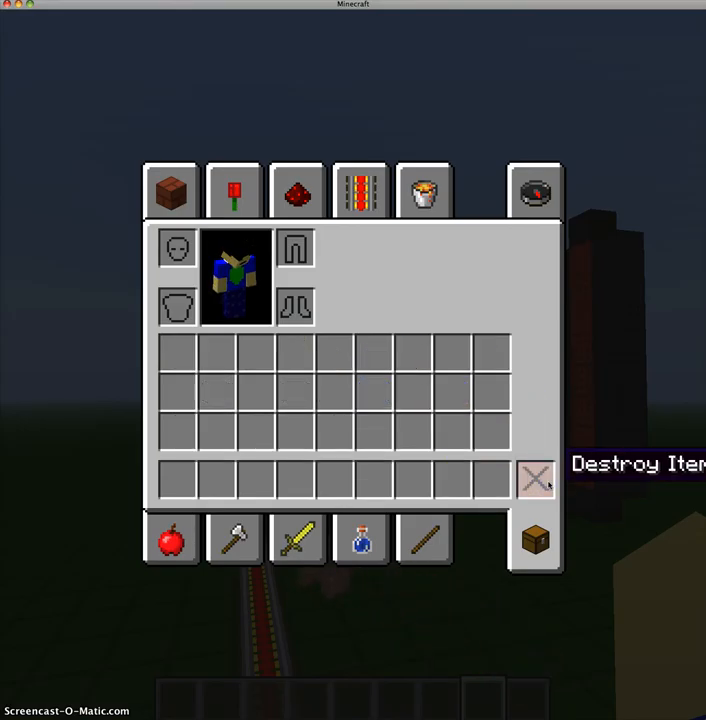
{"action": "left_click", "coordinate": [359, 191]}
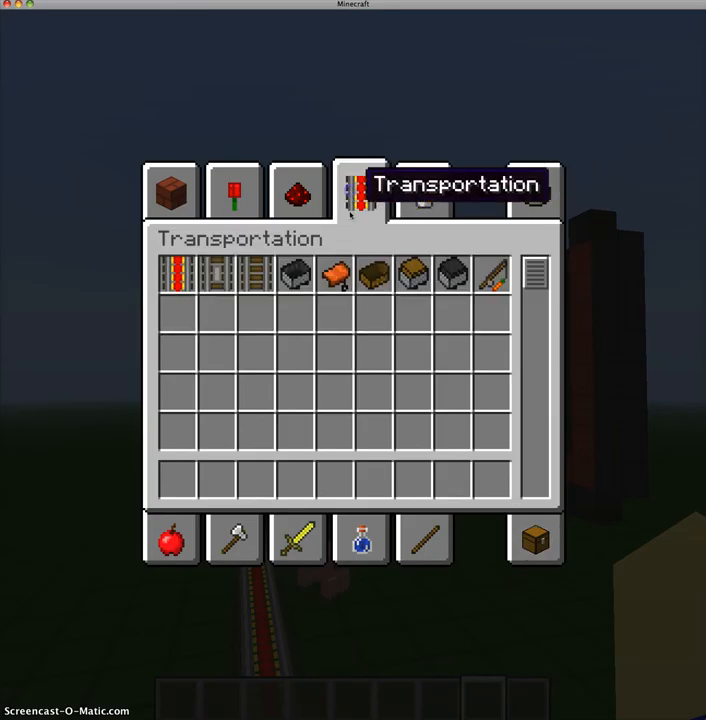
{"action": "mouse_move", "coordinate": [175, 478]}
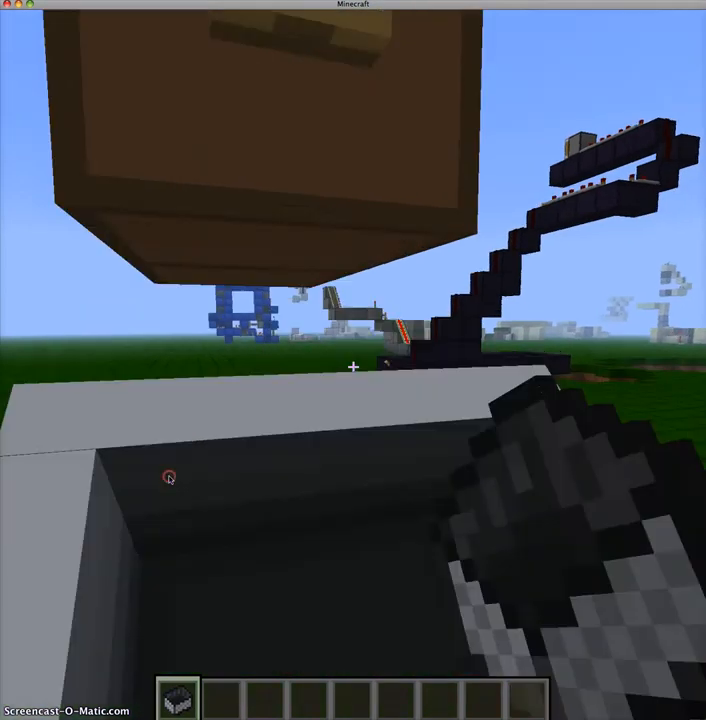
{"action": "mouse_move", "coordinate": [353, 367]}
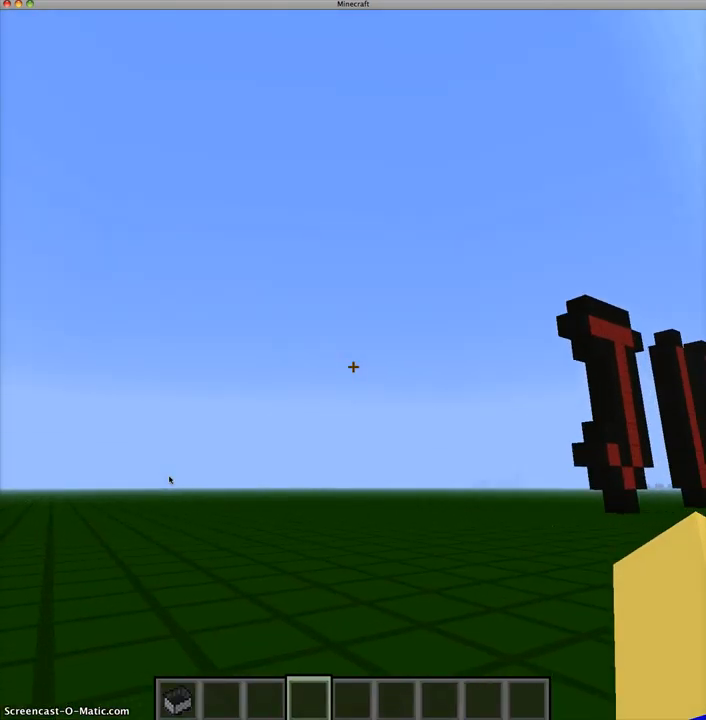
{"action": "mouse_move", "coordinate": [353, 367]}
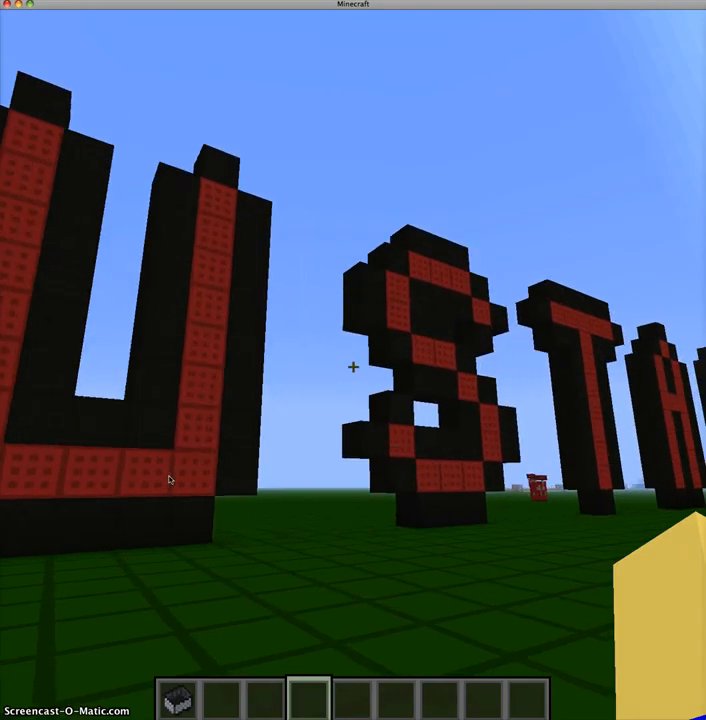
{"action": "mouse_move", "coordinate": [353, 367]}
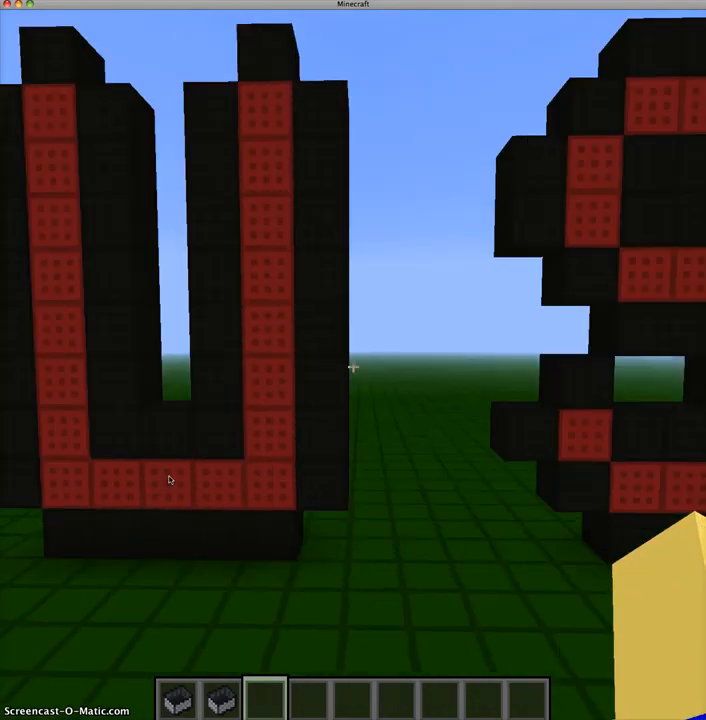
{"action": "mouse_move", "coordinate": [353, 366]}
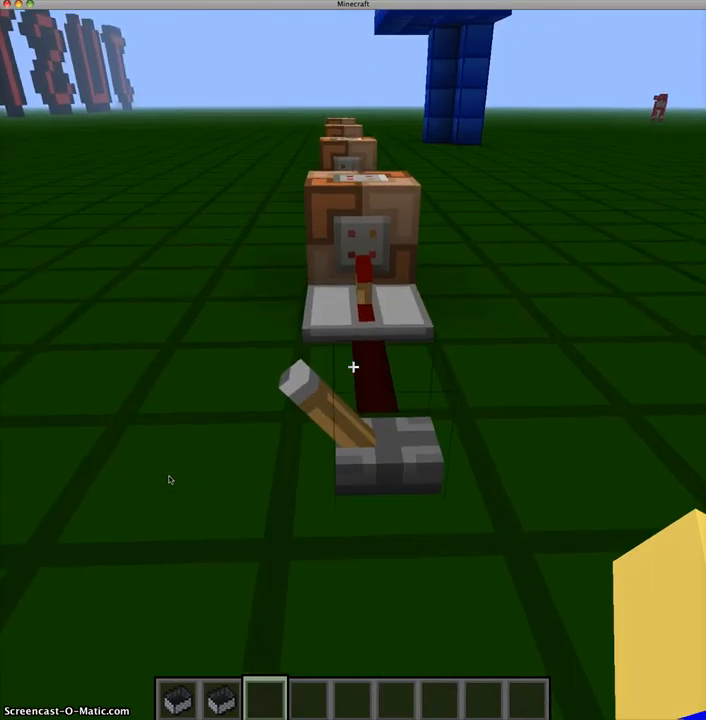
- Move to the lever-controlled repeater chain beside the dark water channel
{"action": "key", "text": "enter"}
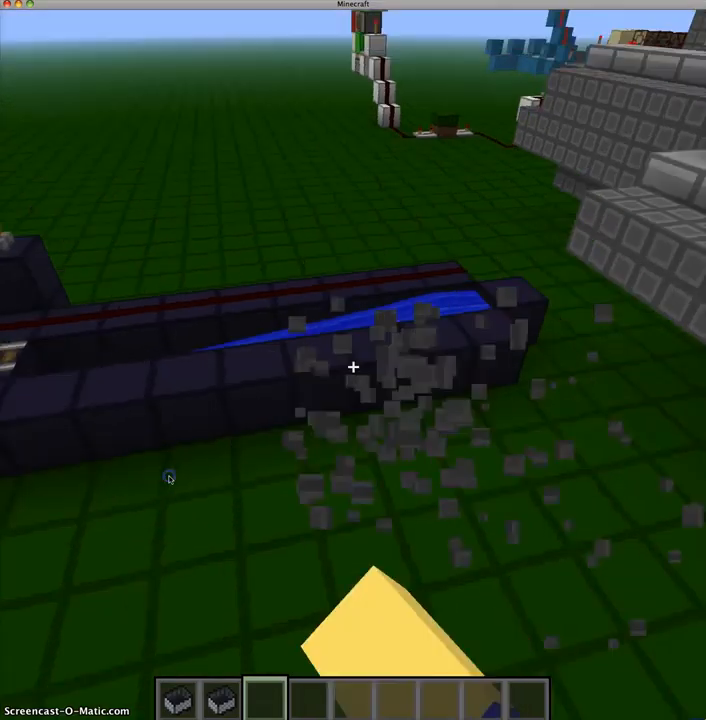
{"action": "mouse_move", "coordinate": [353, 367]}
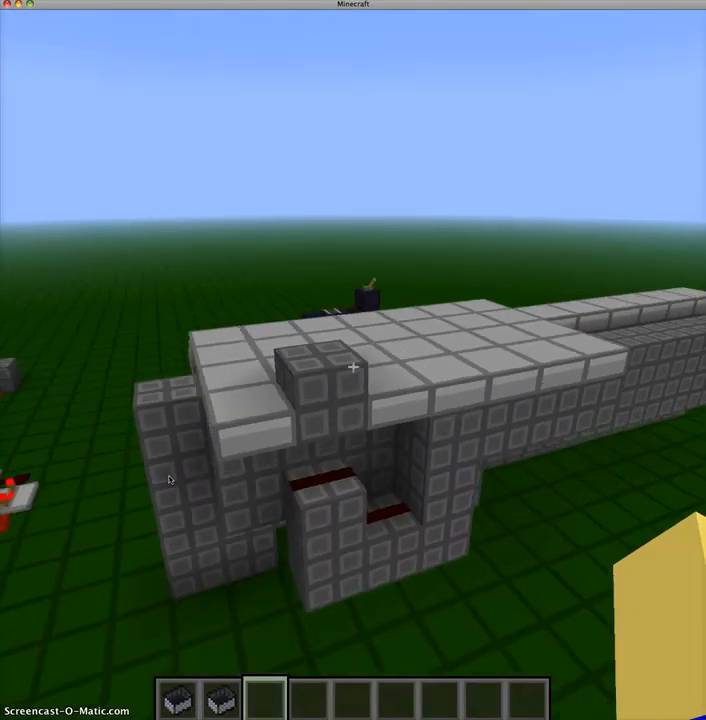
- Put a lever into the hotbar from the creative inventory and return to the world
{"action": "left_click", "coordinate": [360, 190]}
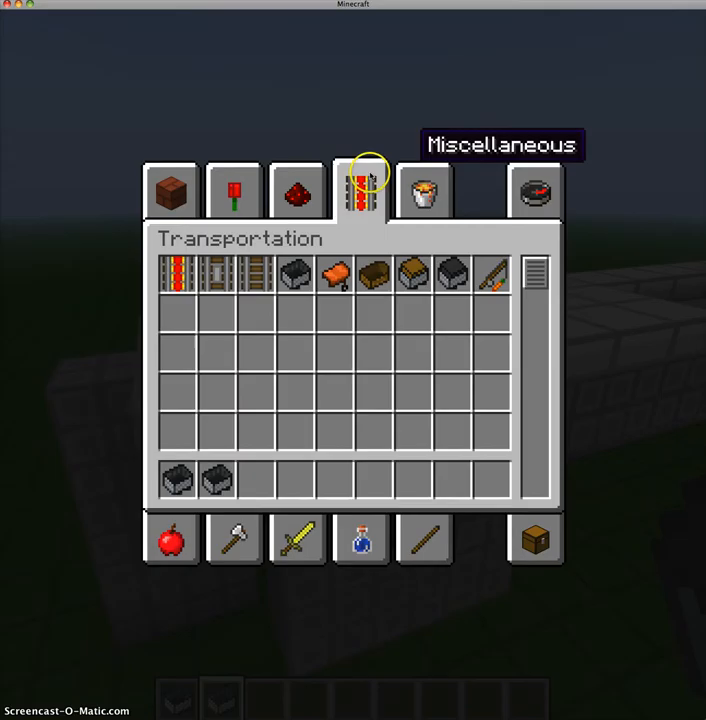
{"action": "left_click", "coordinate": [296, 193]}
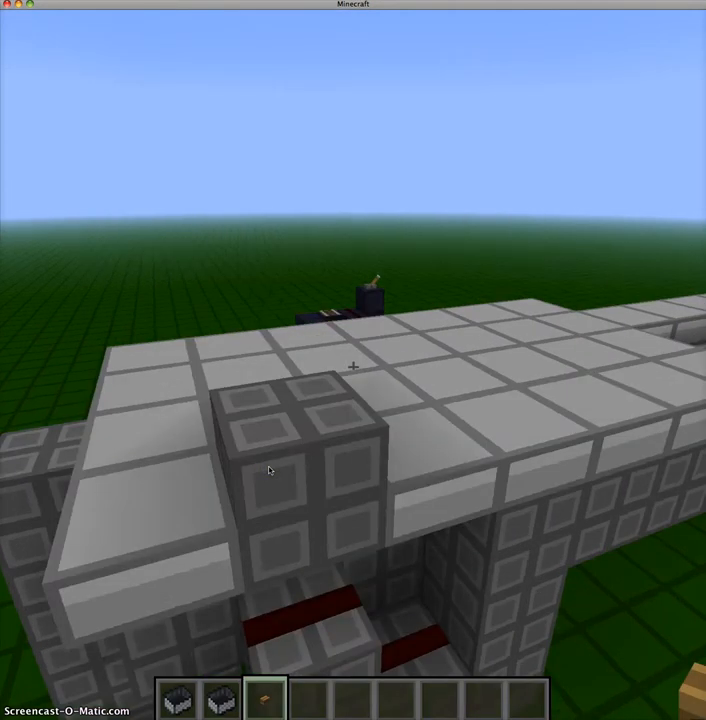
{"action": "key", "text": "e"}
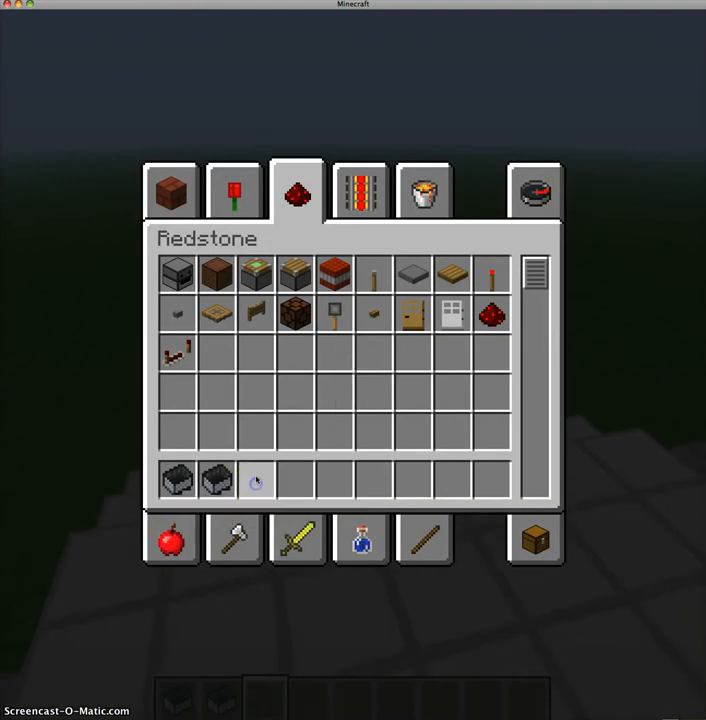
{"action": "mouse_move", "coordinate": [256, 482]}
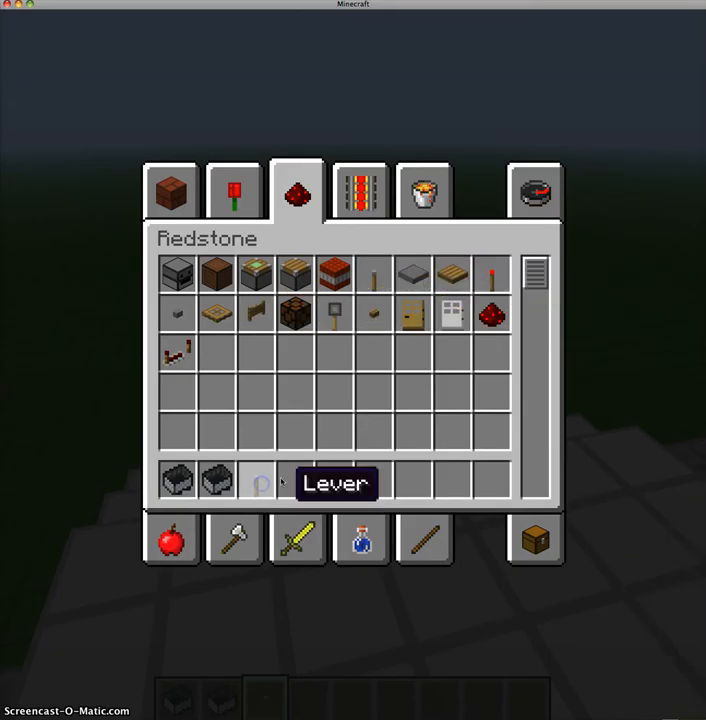
{"action": "key", "text": "Escape"}
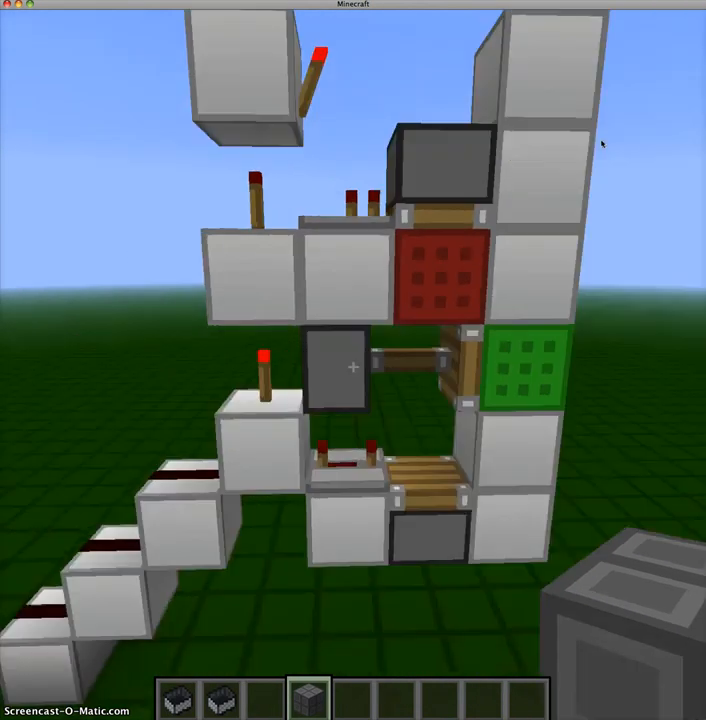
{"action": "mouse_move", "coordinate": [353, 367]}
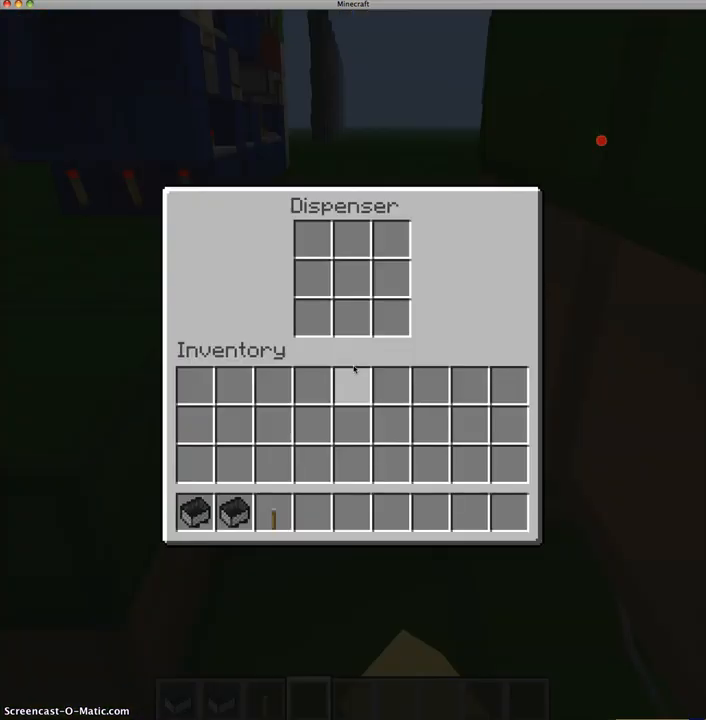
- Close the dispenser's storage screen
{"action": "key", "text": "Escape"}
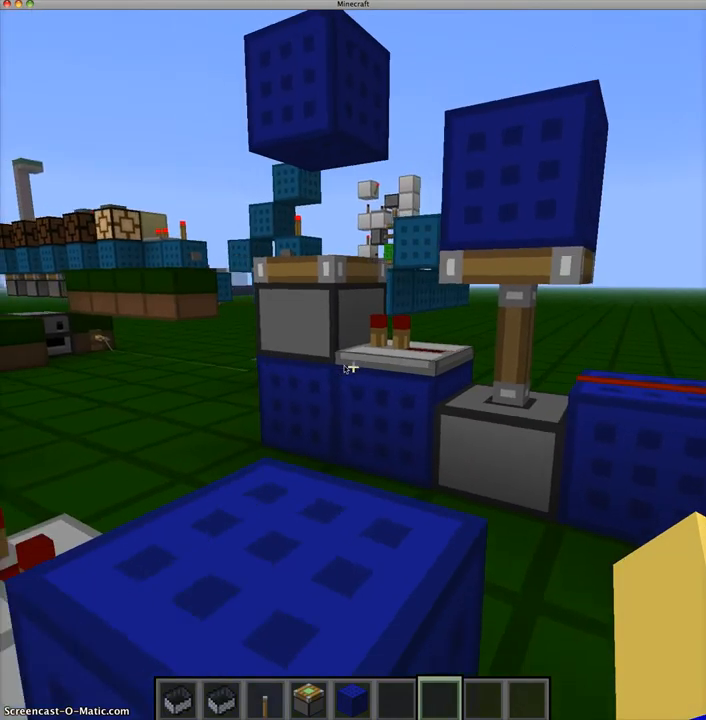
{"action": "mouse_move", "coordinate": [350, 365]}
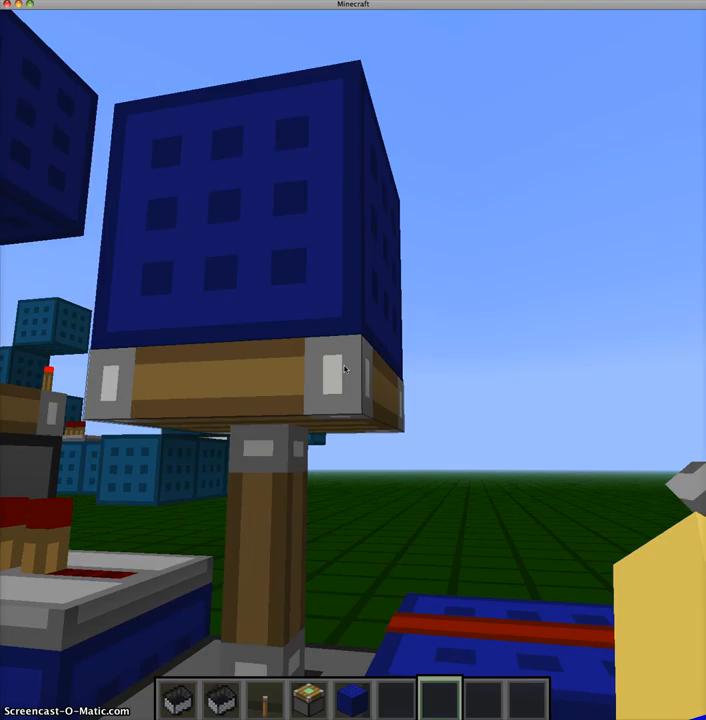
{"action": "mouse_move", "coordinate": [353, 367]}
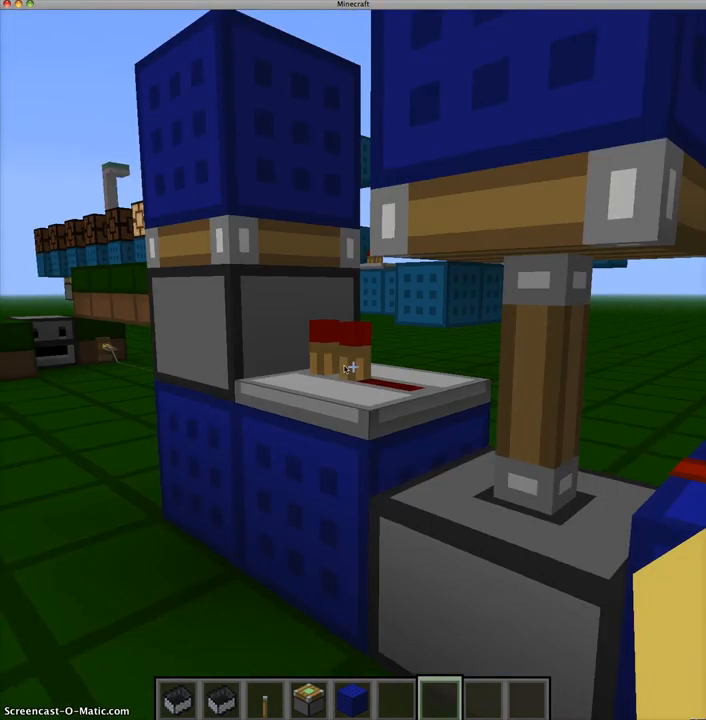
{"action": "mouse_move", "coordinate": [353, 360]}
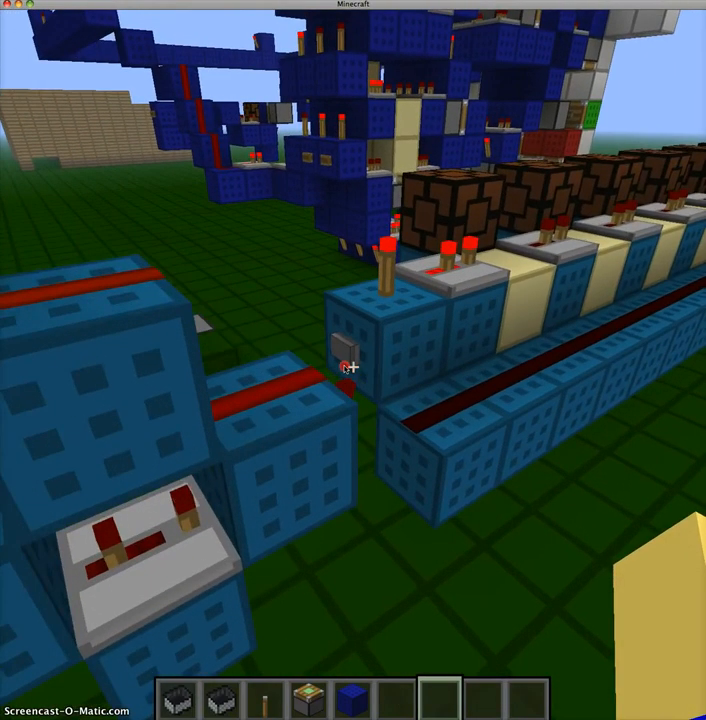
{"action": "mouse_move", "coordinate": [353, 360]}
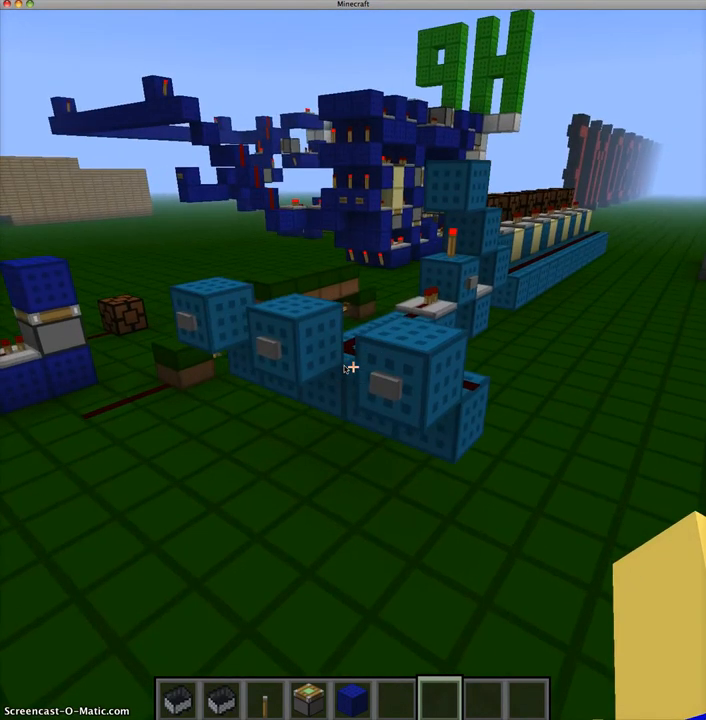
{"action": "mouse_move", "coordinate": [353, 360]}
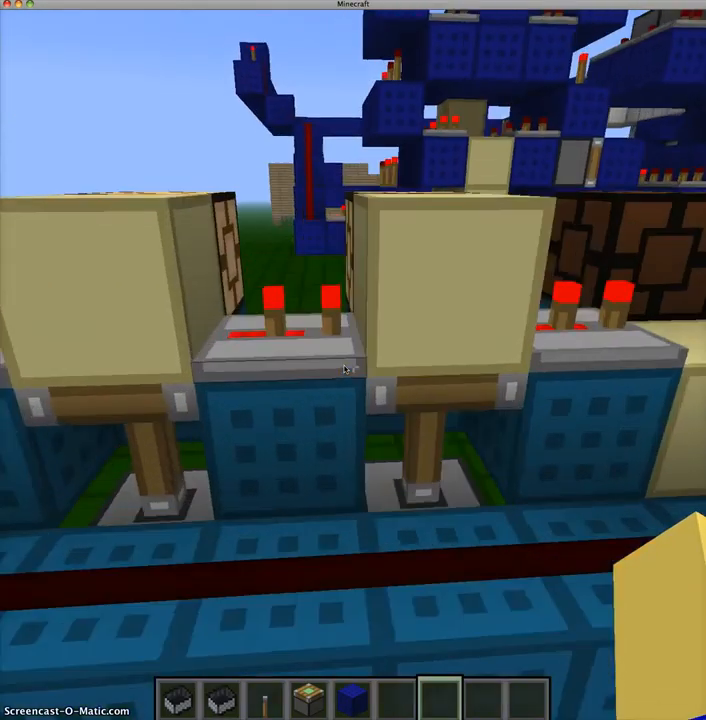
{"action": "mouse_move", "coordinate": [350, 365]}
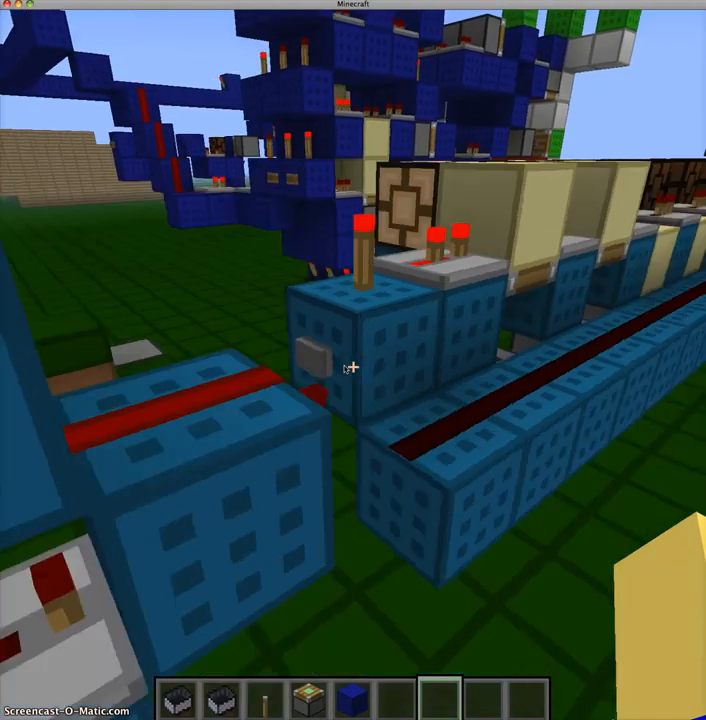
{"action": "mouse_move", "coordinate": [350, 368]}
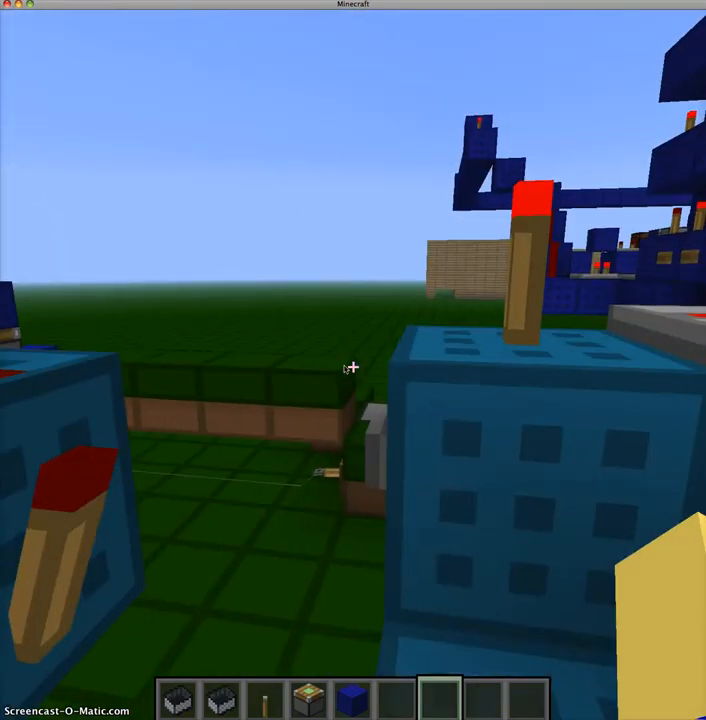
{"action": "mouse_move", "coordinate": [350, 367]}
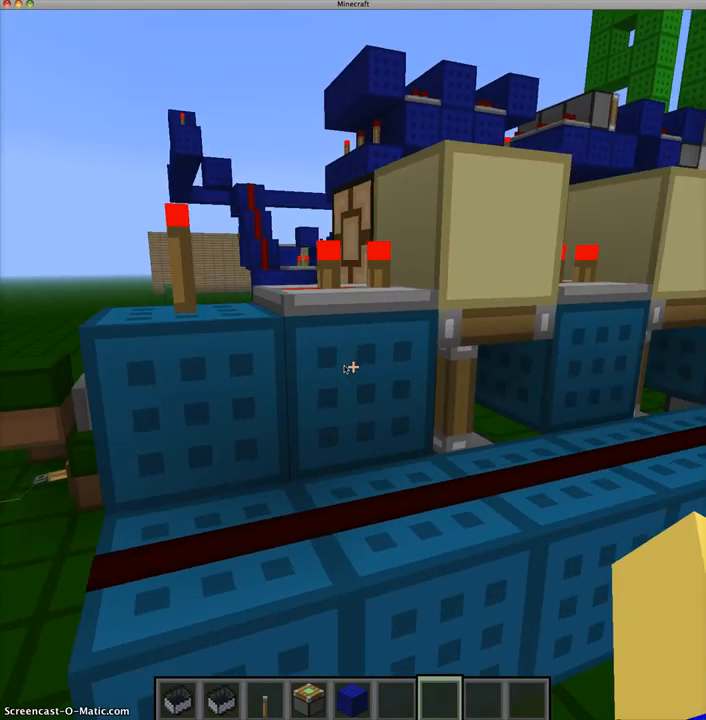
{"action": "mouse_move", "coordinate": [353, 370]}
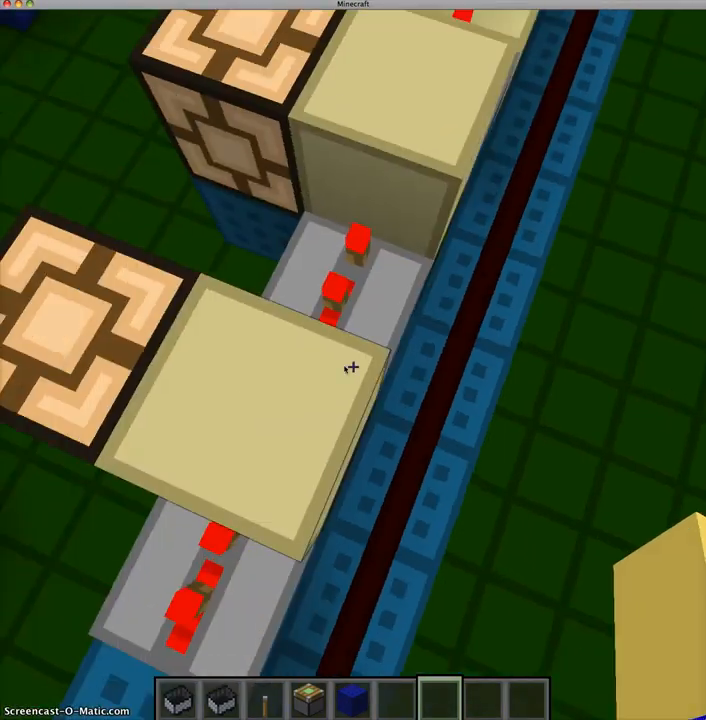
{"action": "mouse_move", "coordinate": [353, 367]}
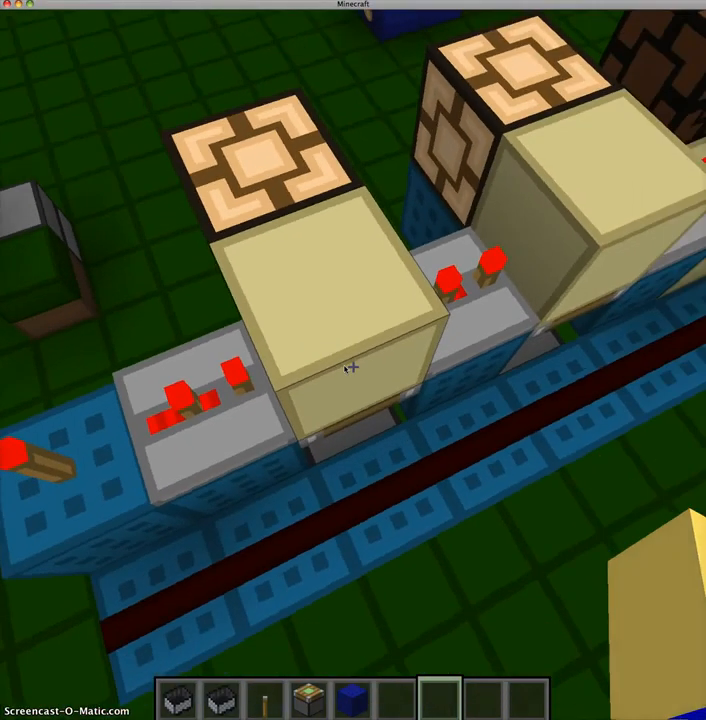
{"action": "mouse_move", "coordinate": [353, 365]}
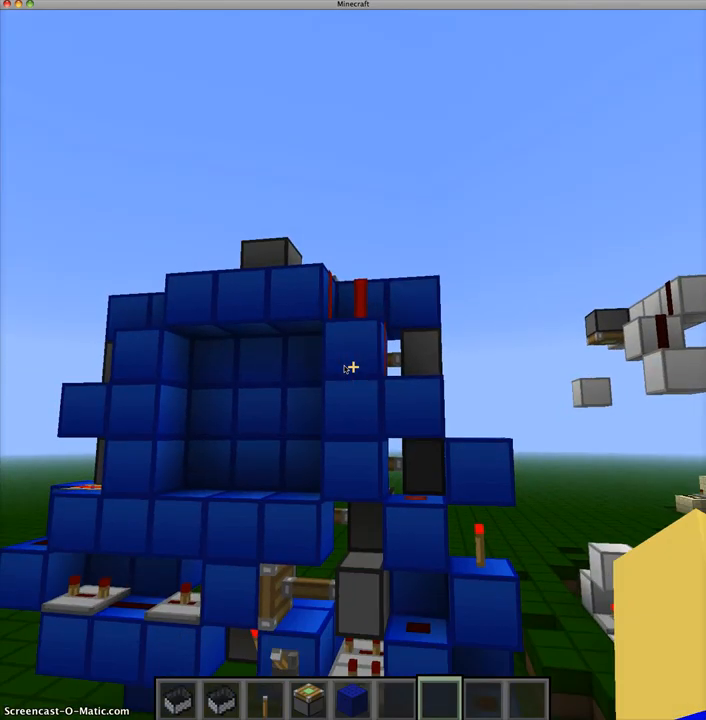
{"action": "mouse_move", "coordinate": [353, 360]}
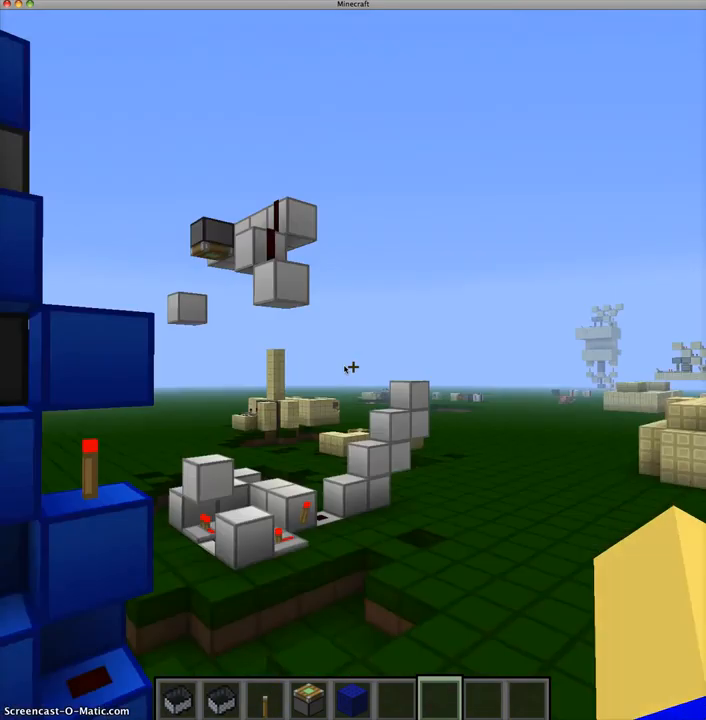
{"action": "mouse_move", "coordinate": [353, 367]}
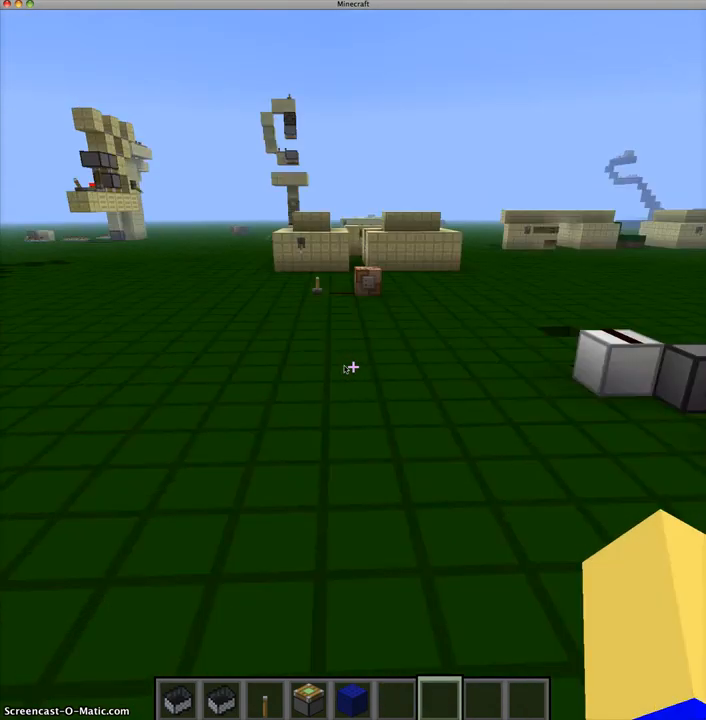
{"action": "mouse_move", "coordinate": [353, 360]}
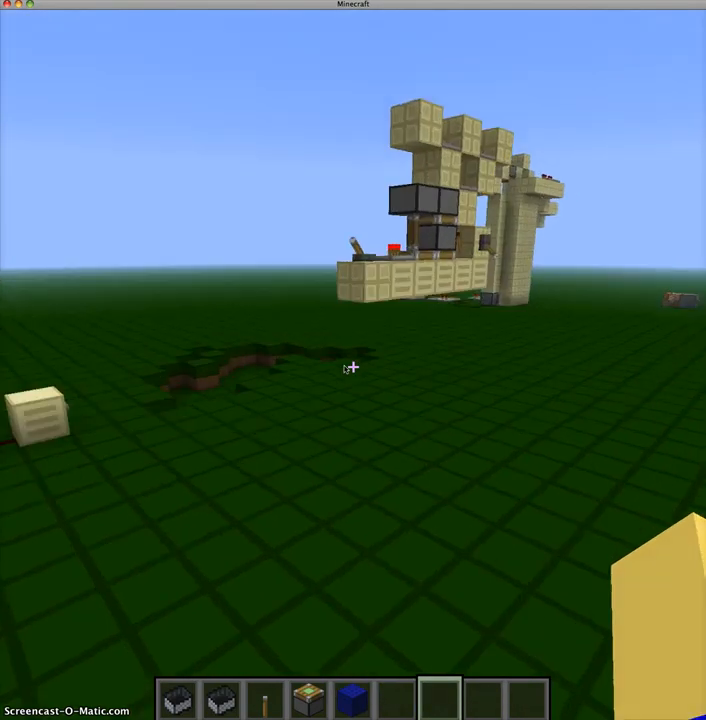
{"action": "mouse_move", "coordinate": [353, 360]}
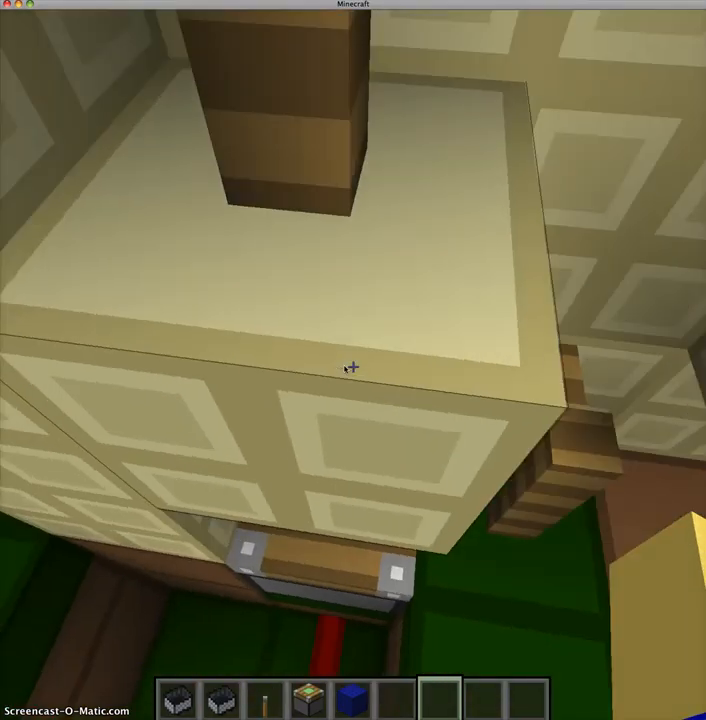
{"action": "mouse_move", "coordinate": [353, 365]}
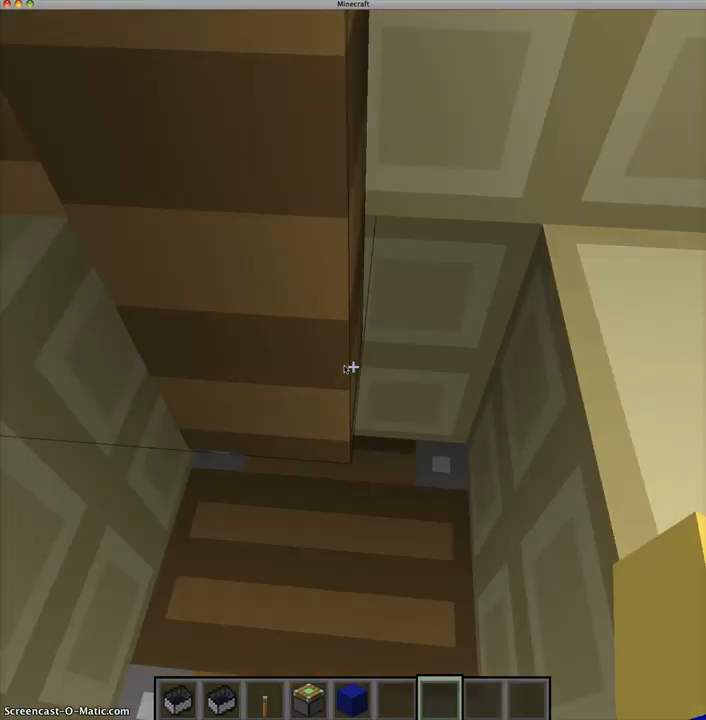
{"action": "mouse_move", "coordinate": [353, 360]}
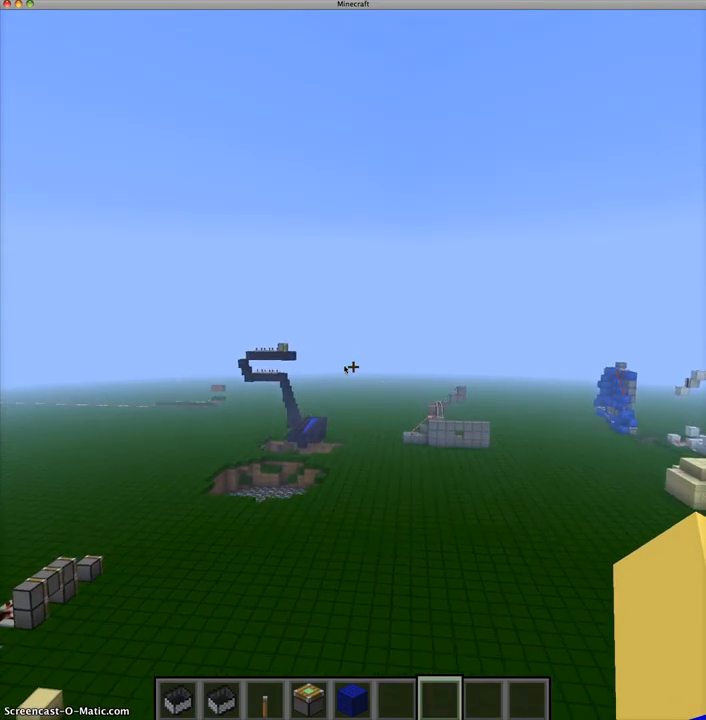
- Take sandstone from Building Blocks into the hotbar, then browse Decoration Blocks
{"action": "key", "text": "e"}
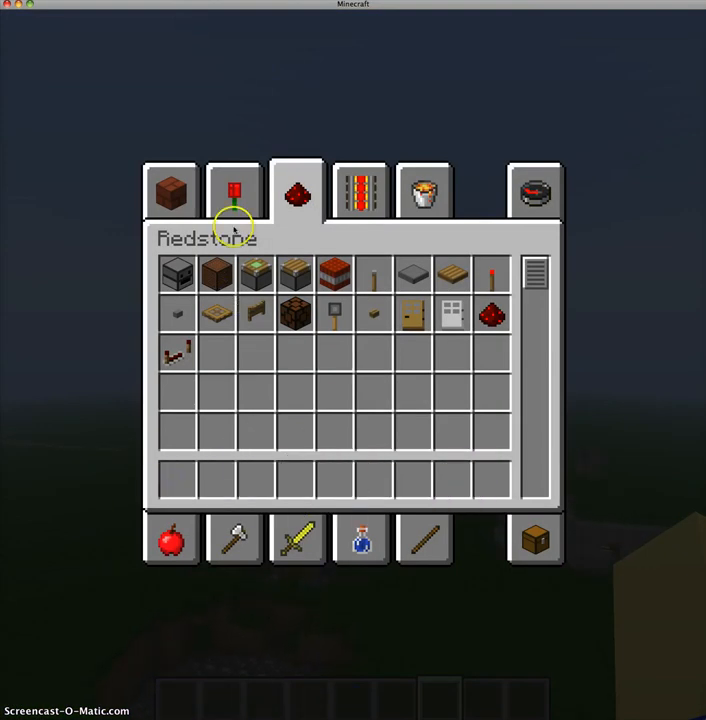
{"action": "left_click", "coordinate": [170, 190]}
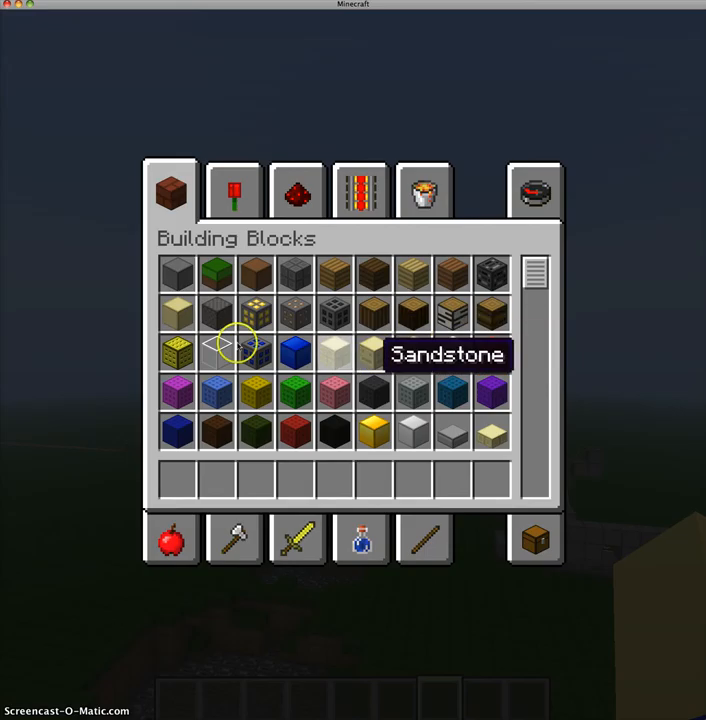
{"action": "mouse_move", "coordinate": [288, 193]}
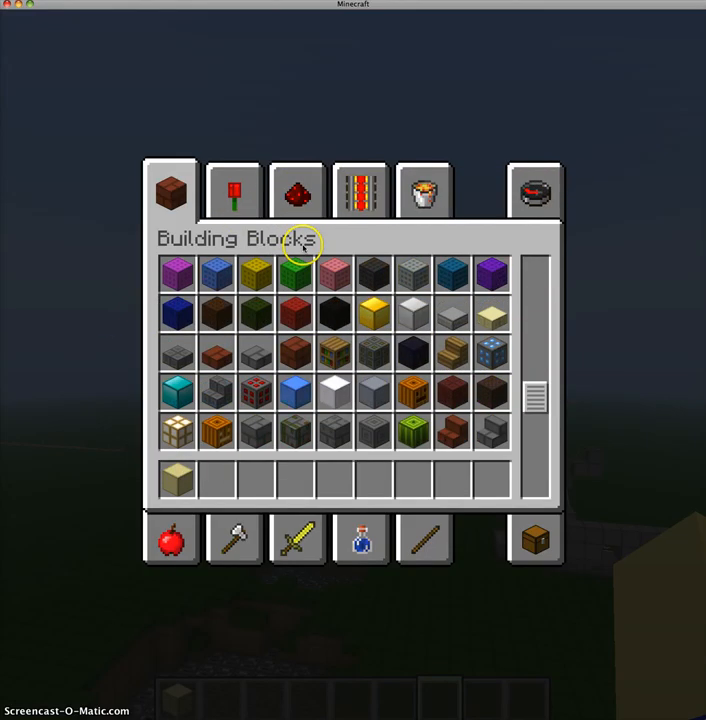
{"action": "left_click", "coordinate": [234, 190]}
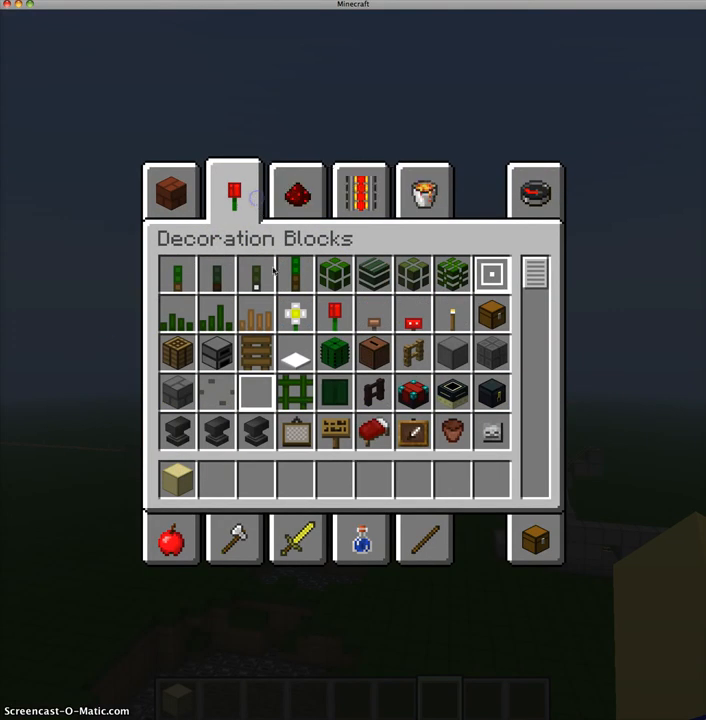
{"action": "left_click", "coordinate": [296, 190]}
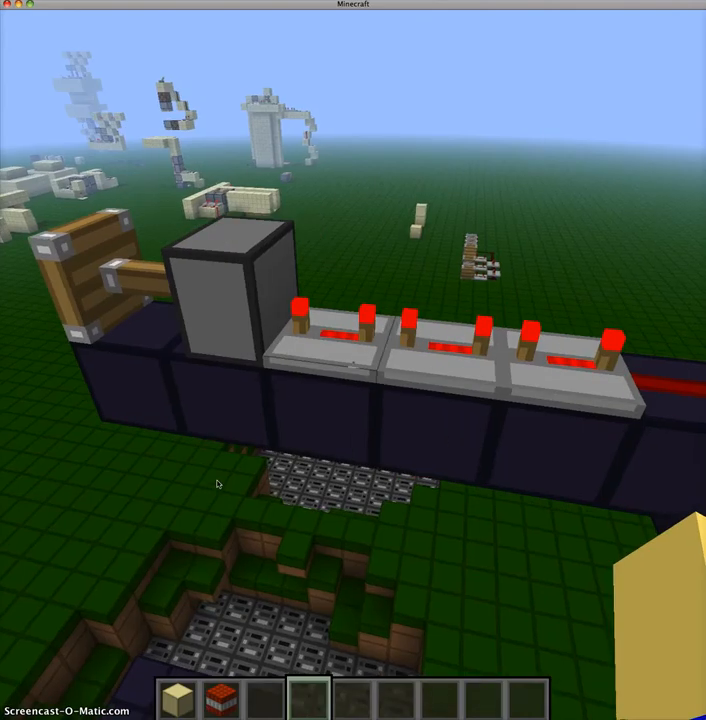
{"action": "mouse_move", "coordinate": [353, 368]}
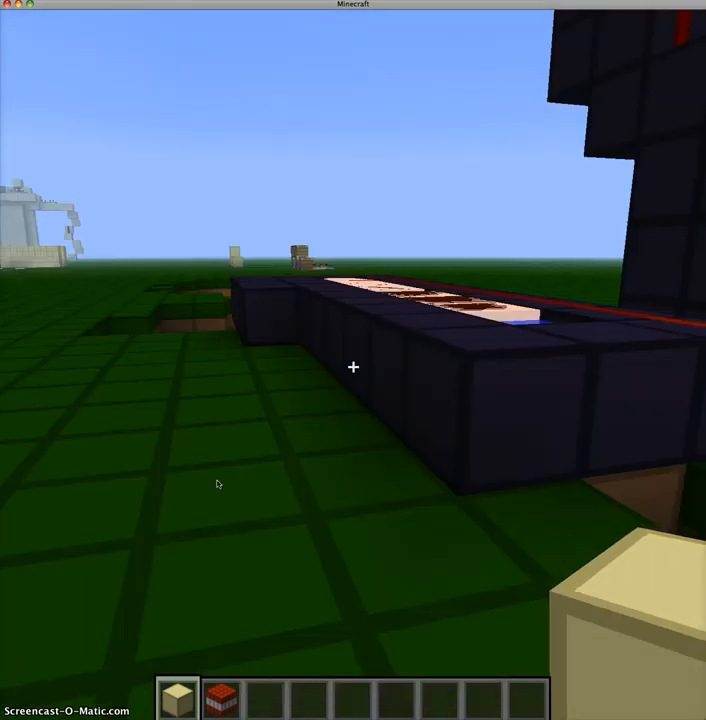
{"action": "mouse_move", "coordinate": [353, 367]}
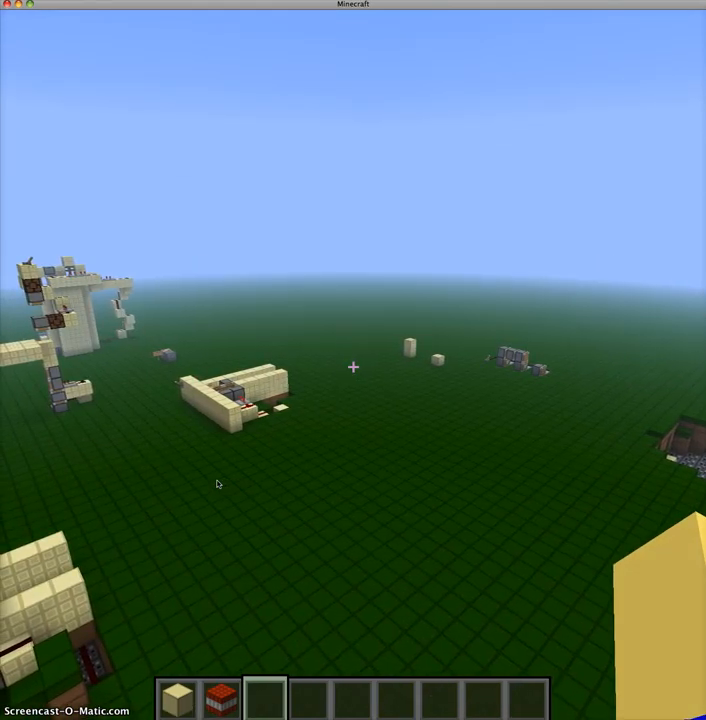
- Pause to the Game menu after the sand cannon overview
{"action": "key", "text": "Escape"}
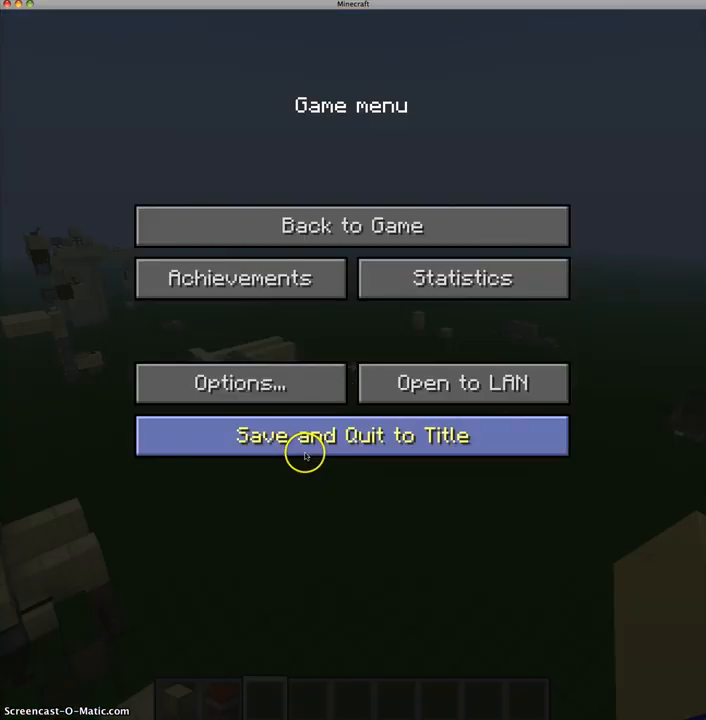